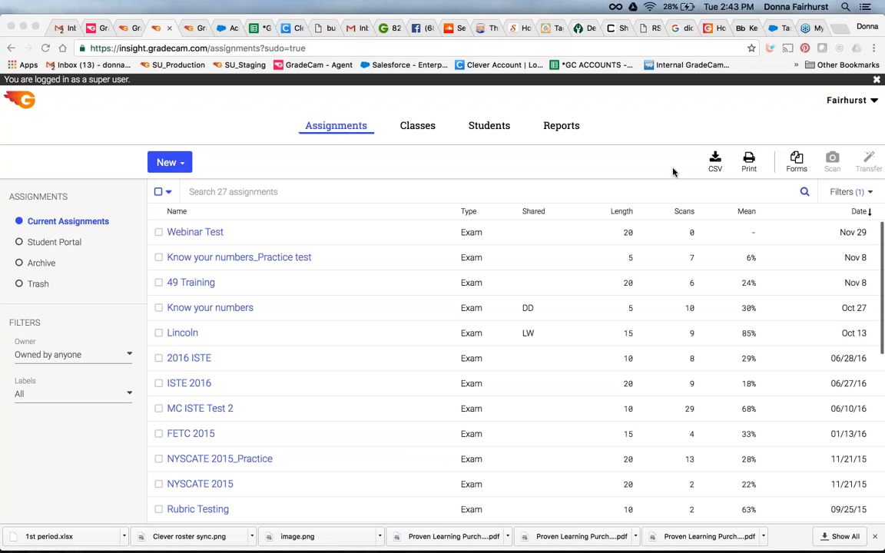
mouse_move(592, 160)
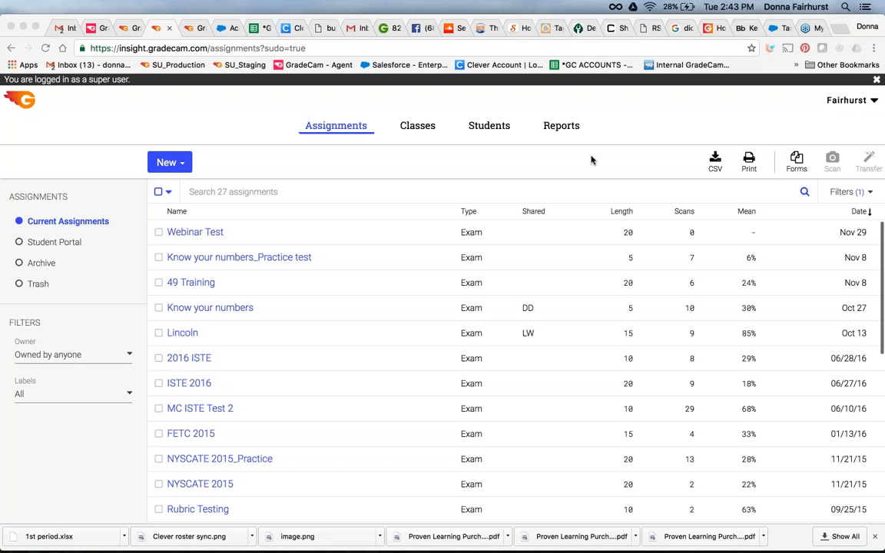
mouse_move(392, 186)
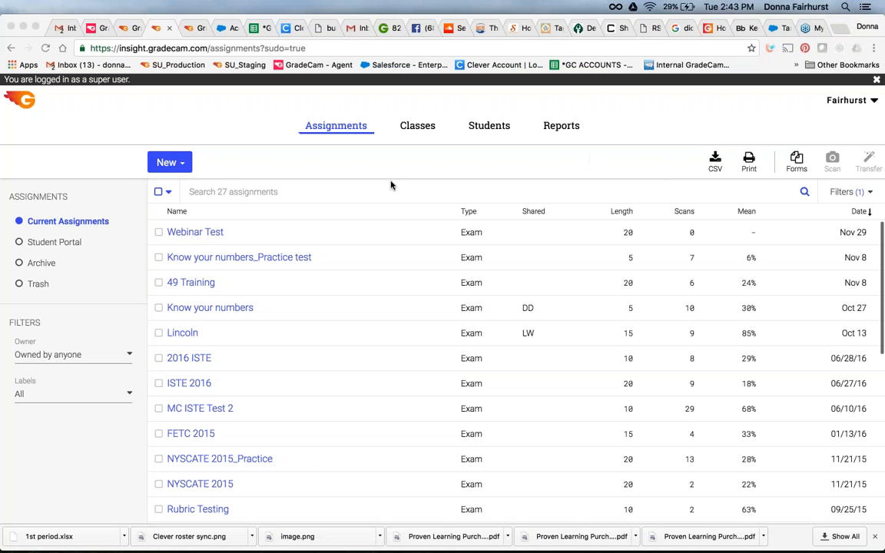
mouse_move(222, 440)
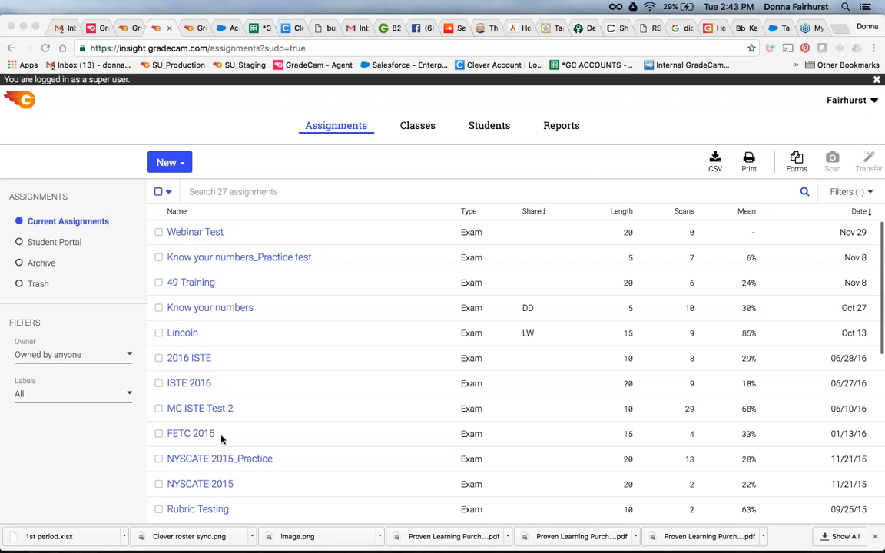
Check NYSCATE 2015_Practice in the Current Assignments list
scroll("down", 3)
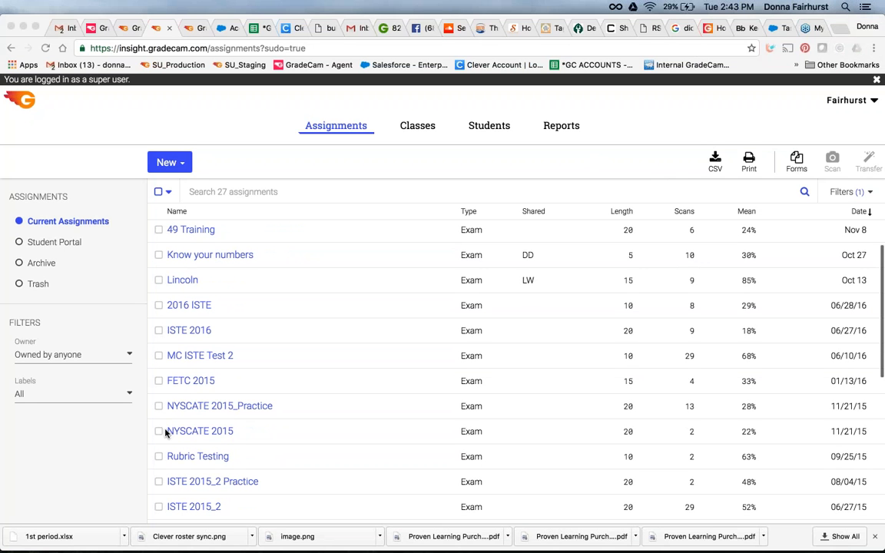
left_click(158, 406)
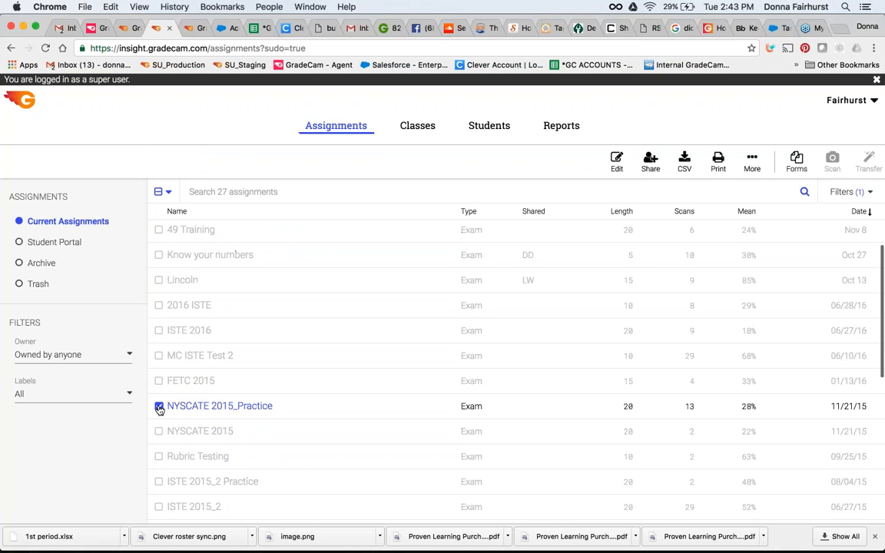
left_click(158, 406)
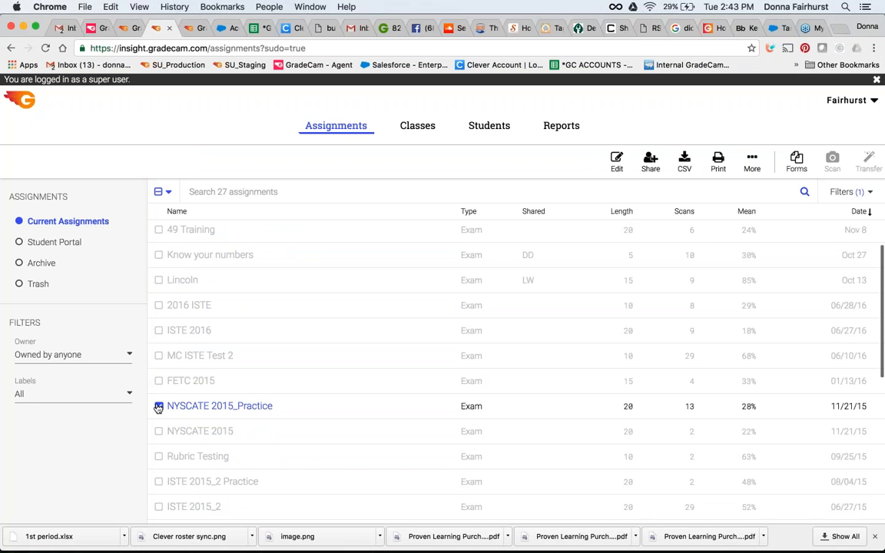
Share the assignment to the Student Portal, adding the EARTH SCIENCE class next to Celebrity II
left_click(160, 406)
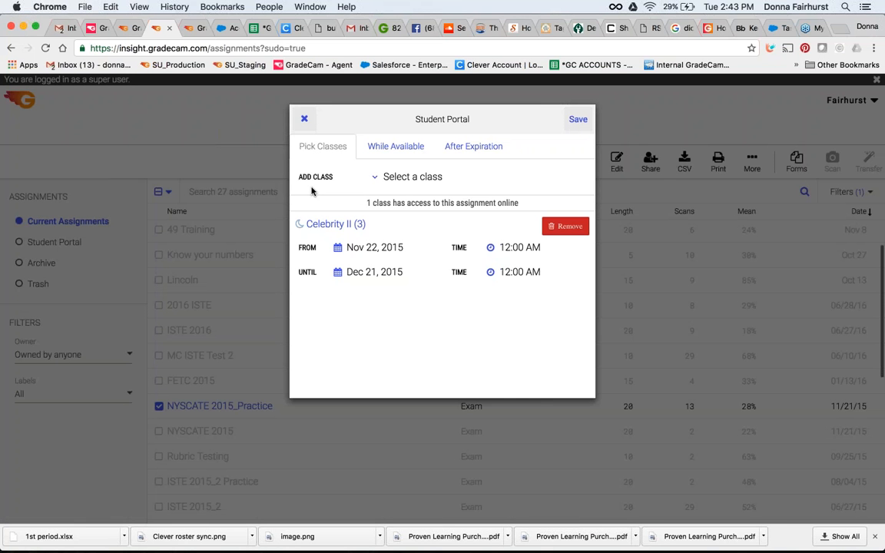
left_click(412, 175)
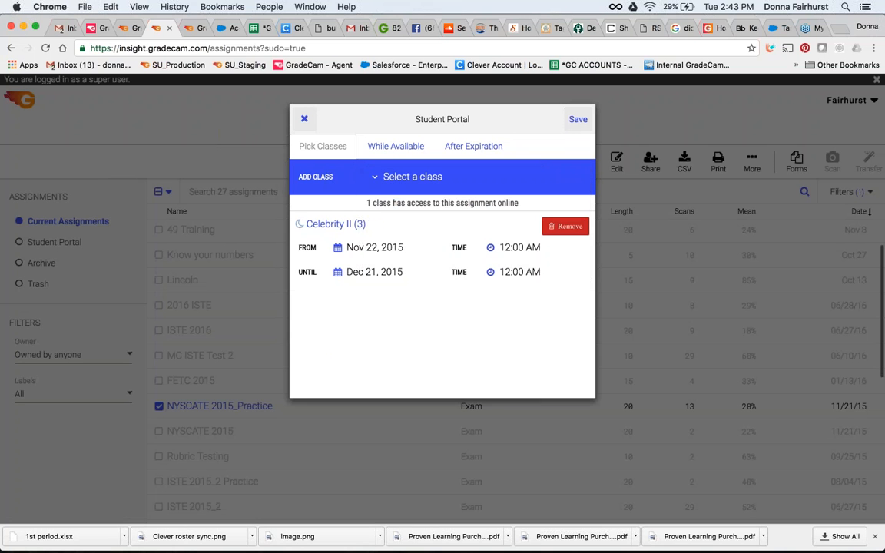
left_click(412, 177)
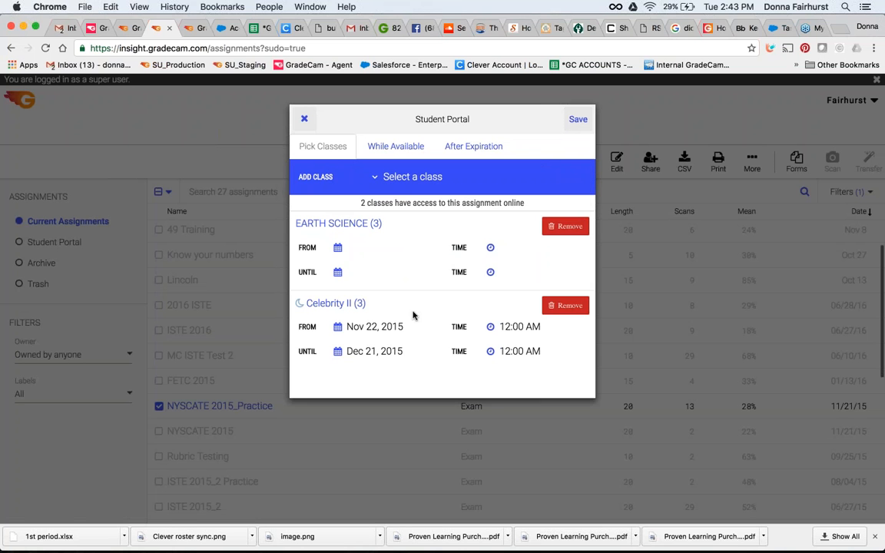
left_click(336, 246)
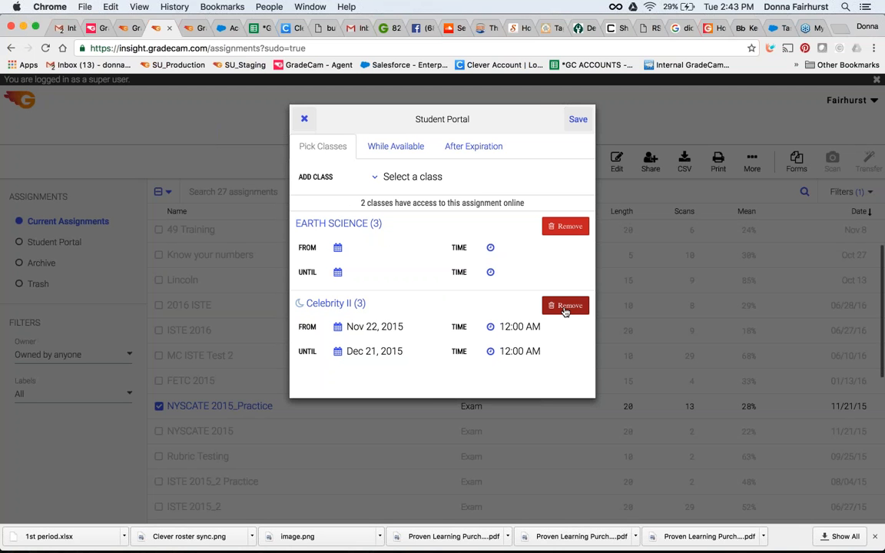
left_click(396, 146)
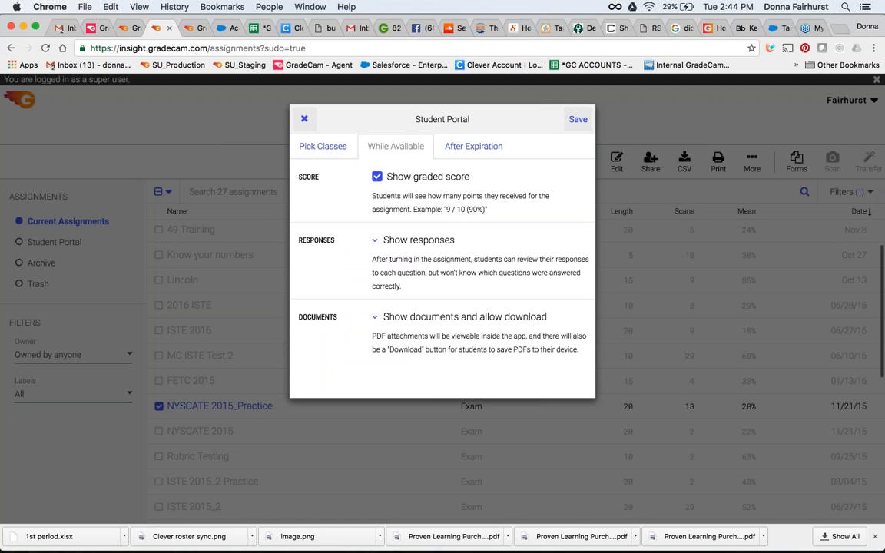
Review the While Available response-visibility choices, keeping responses shown to students
left_click(418, 240)
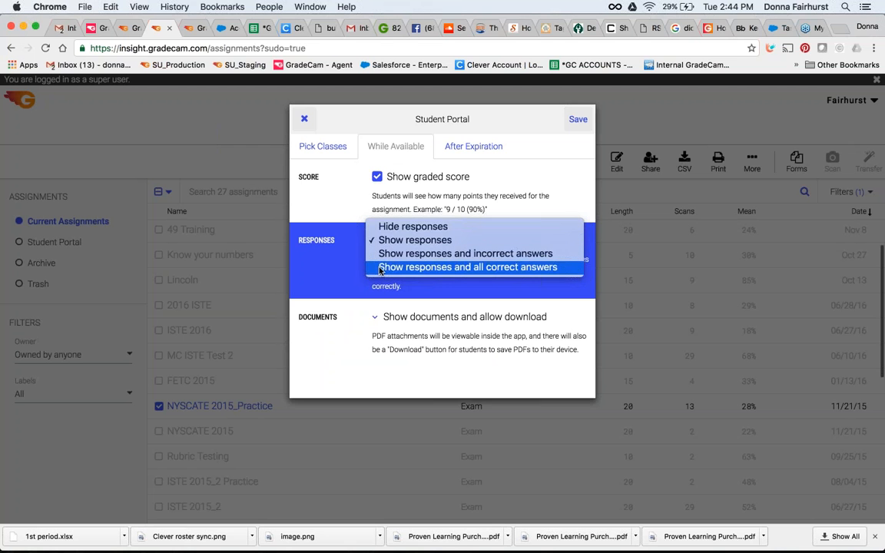
mouse_move(464, 253)
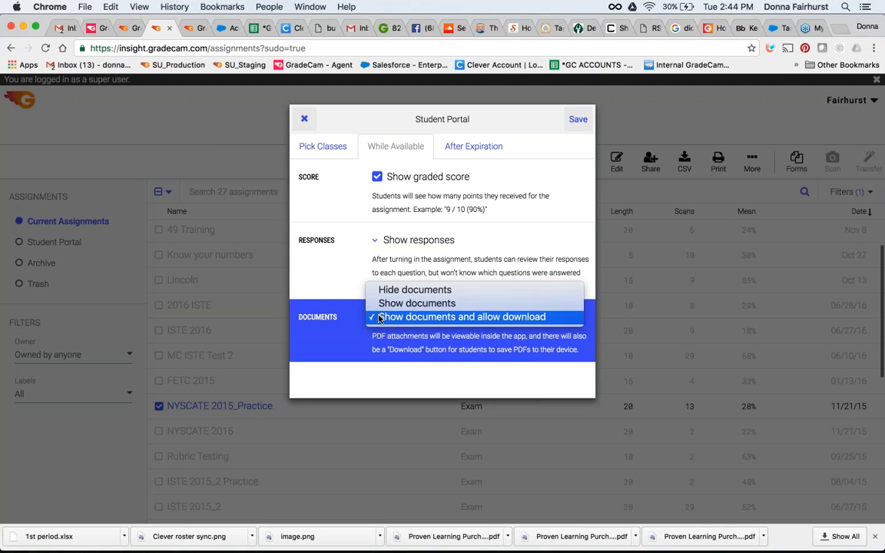
mouse_move(417, 303)
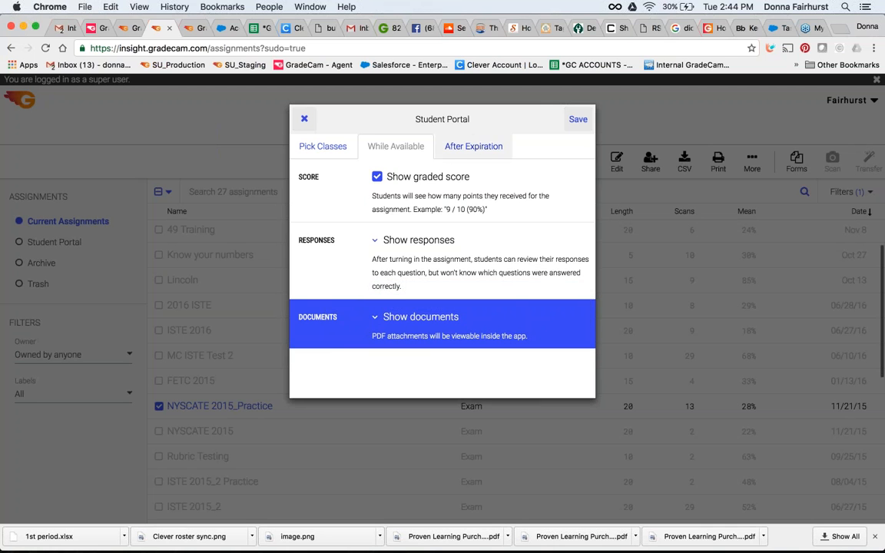
Keep After Expiration documents at 'Show documents and allow download', then return to Pick Classes
left_click(473, 146)
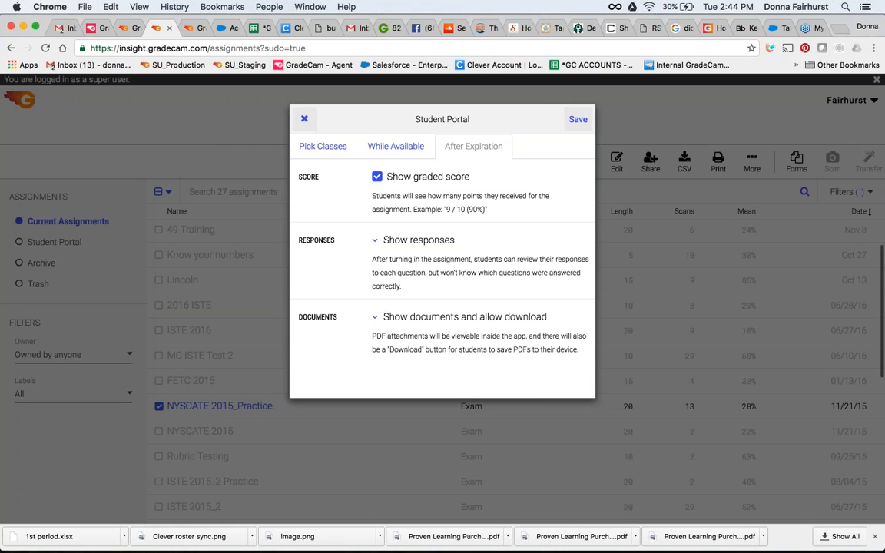
left_click(418, 240)
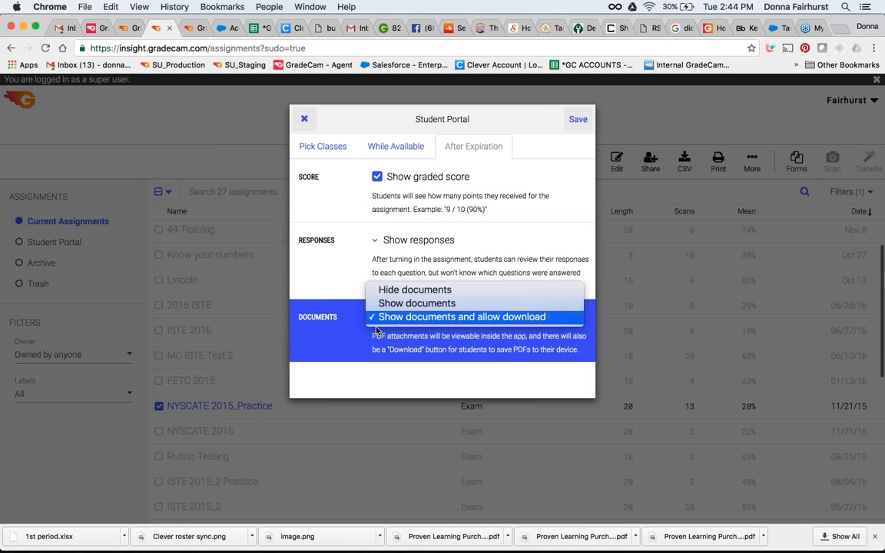
left_click(461, 316)
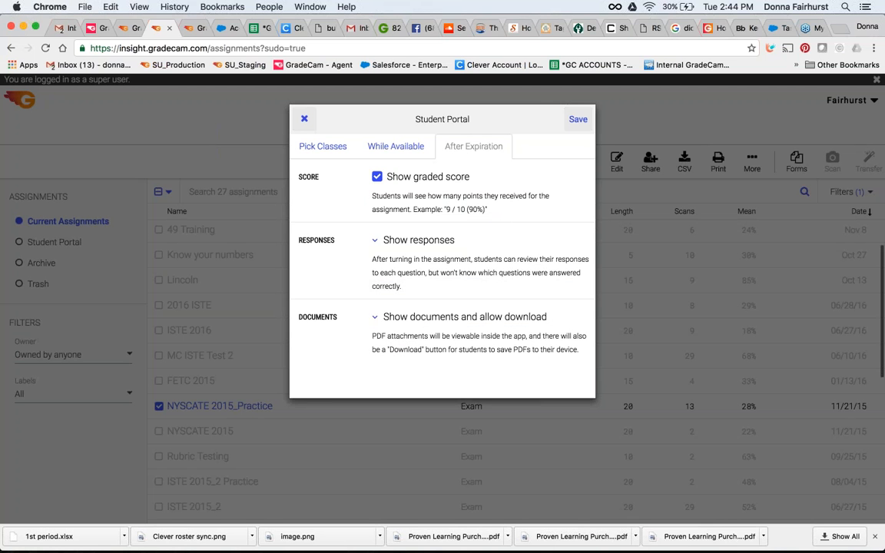
left_click(322, 146)
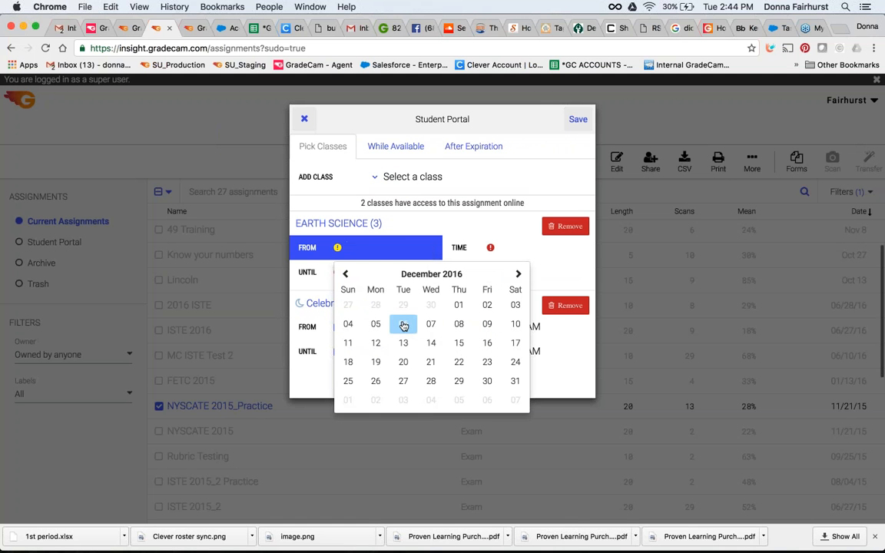
Set EARTH SCIENCE access to start Dec 6, 2016 and save the Student Portal sharing
left_click(403, 323)
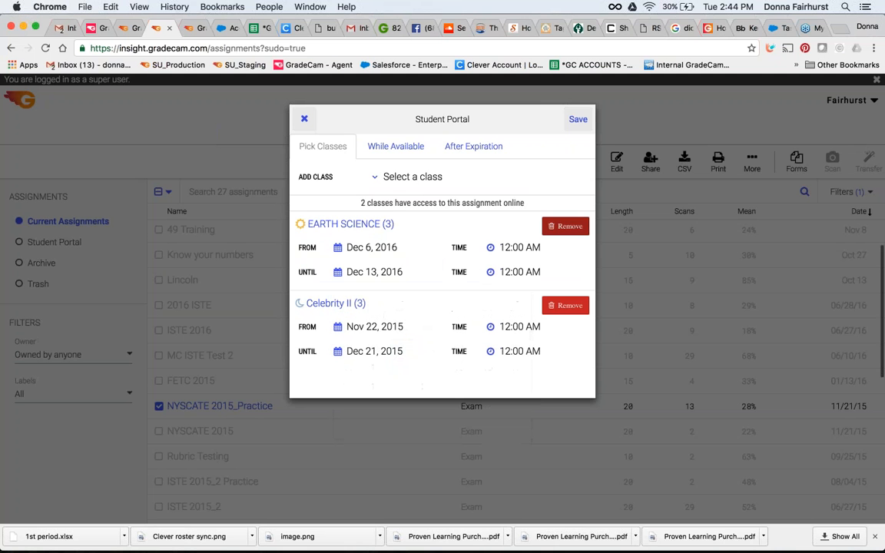
left_click(304, 120)
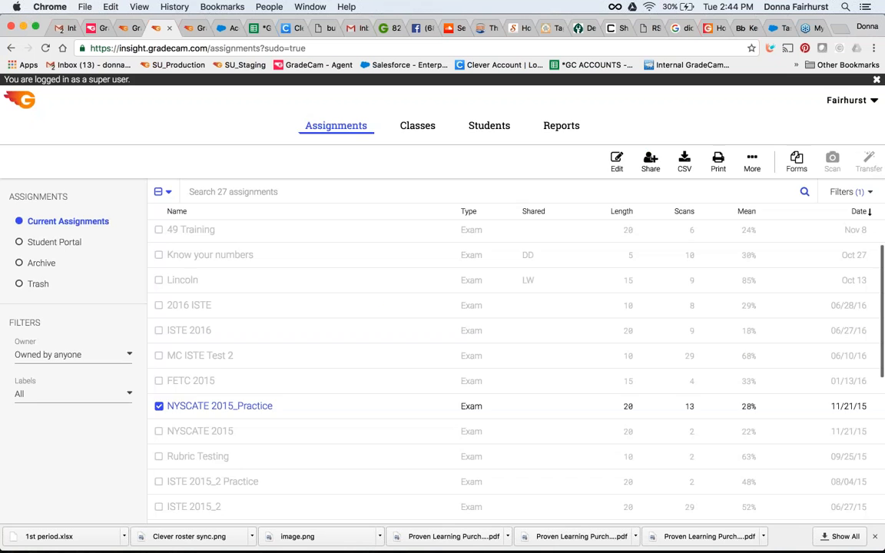
mouse_move(209, 255)
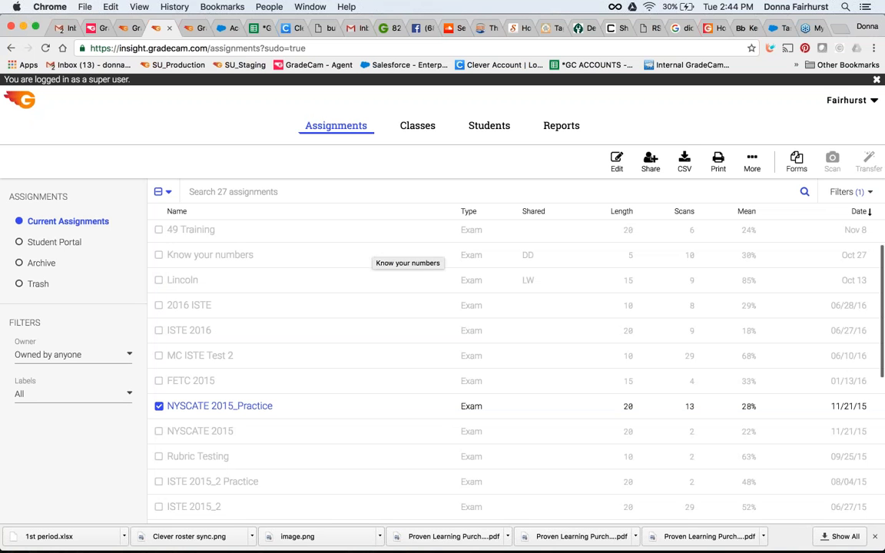
mouse_move(189, 410)
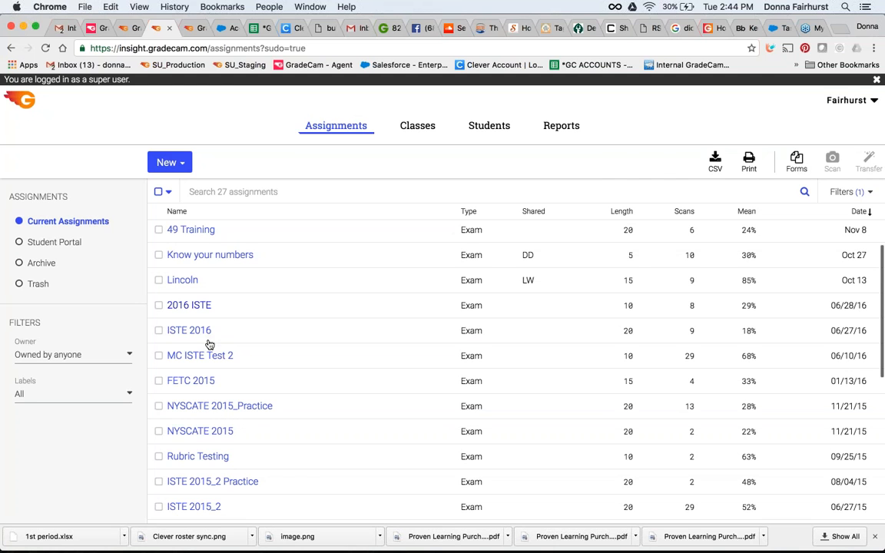
View NYSCATE 2015's 20-point multiple-choice answer key and glance at its Student Portal options
left_click(200, 430)
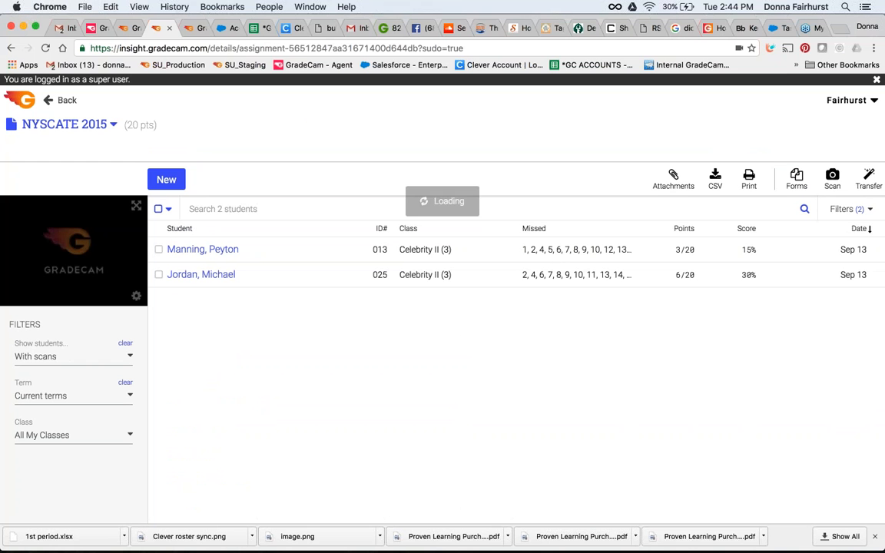
left_click(435, 143)
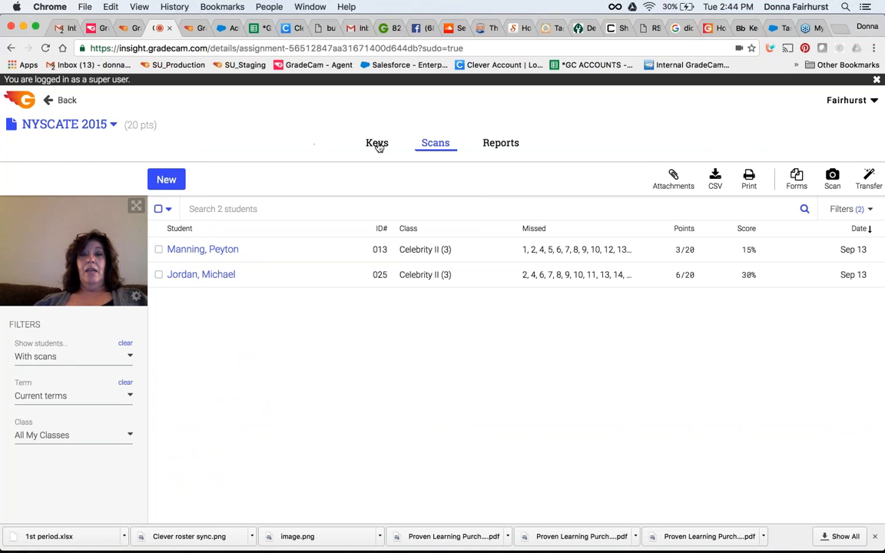
left_click(376, 142)
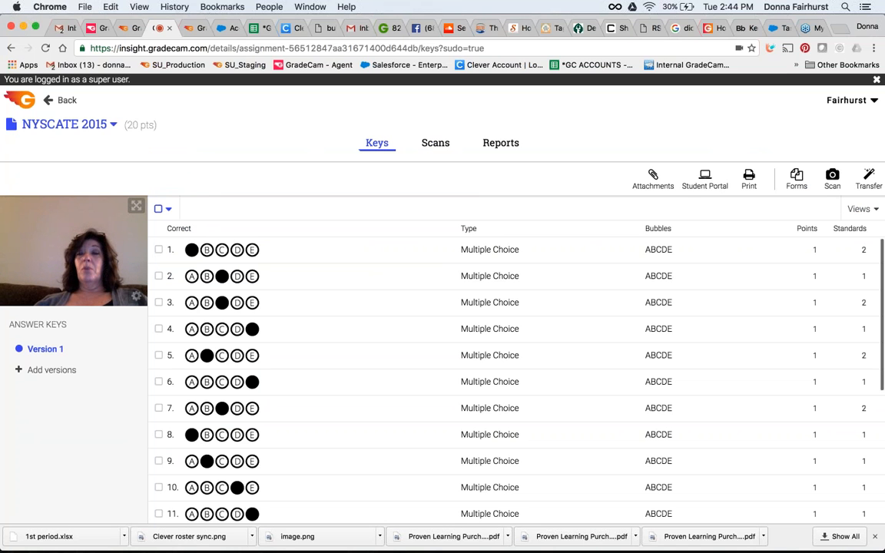
mouse_move(704, 178)
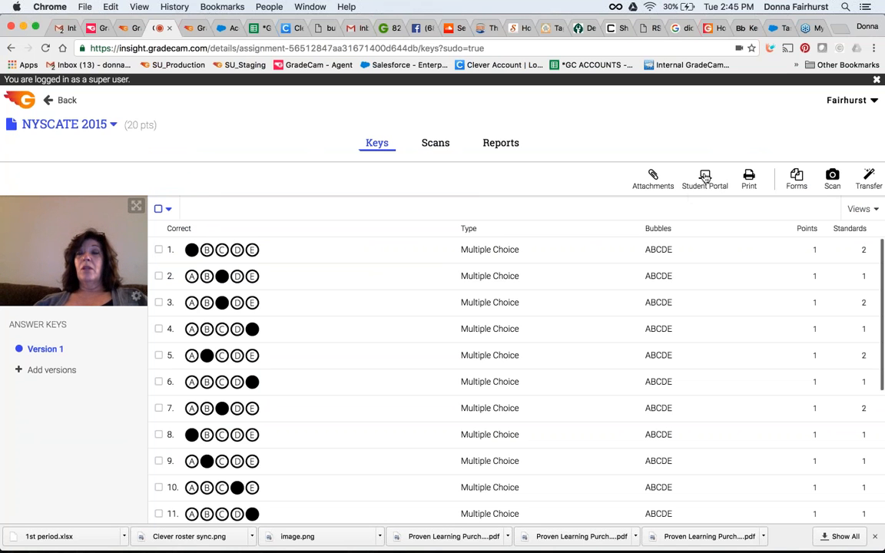
left_click(704, 177)
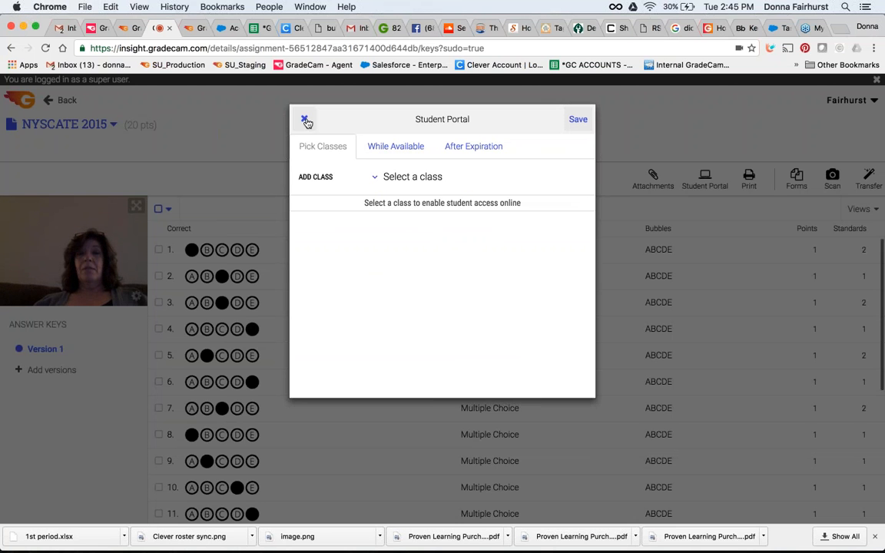
left_click(306, 122)
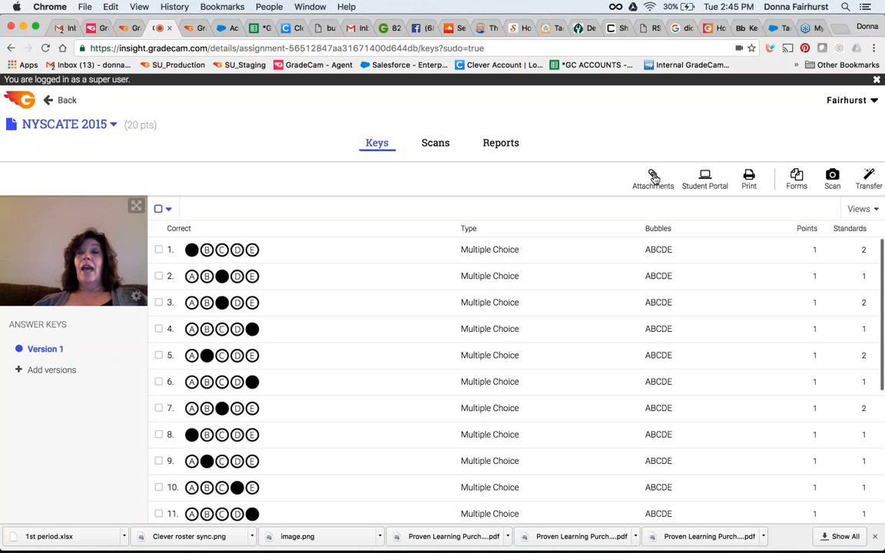
Start an attachment upload for NYSCATE 2015, cancel it, and go back to the assignments list
left_click(653, 176)
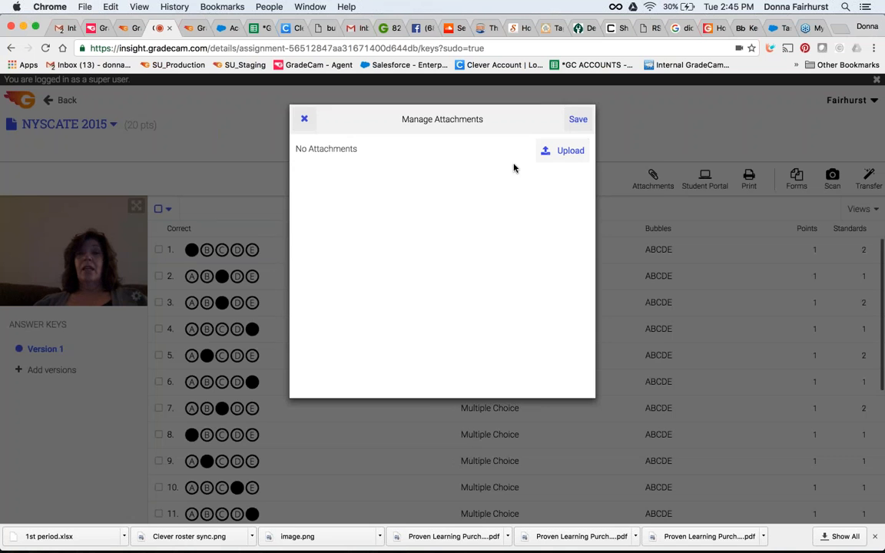
left_click(570, 150)
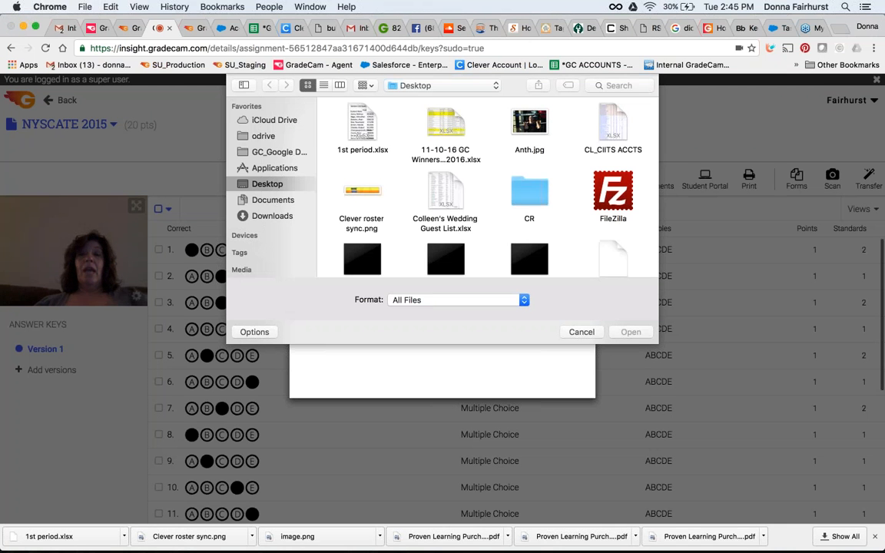
scroll("down", 3)
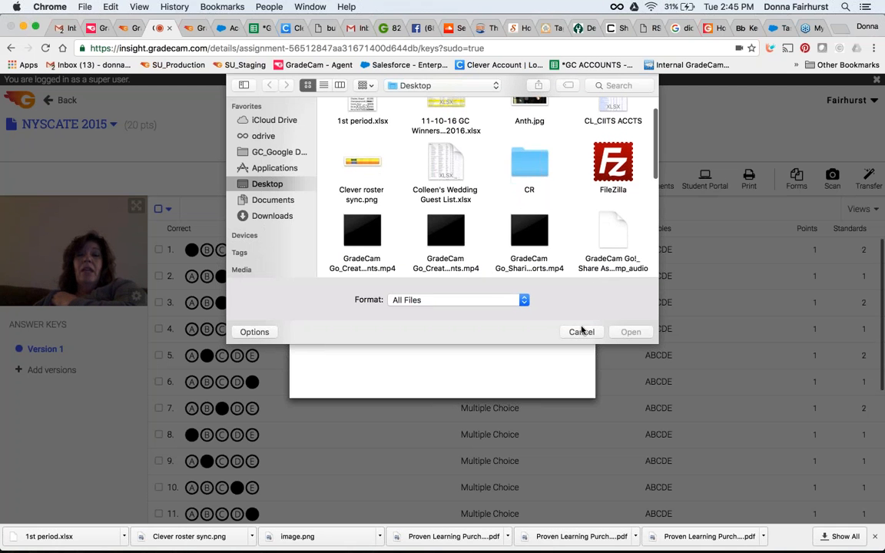
left_click(581, 332)
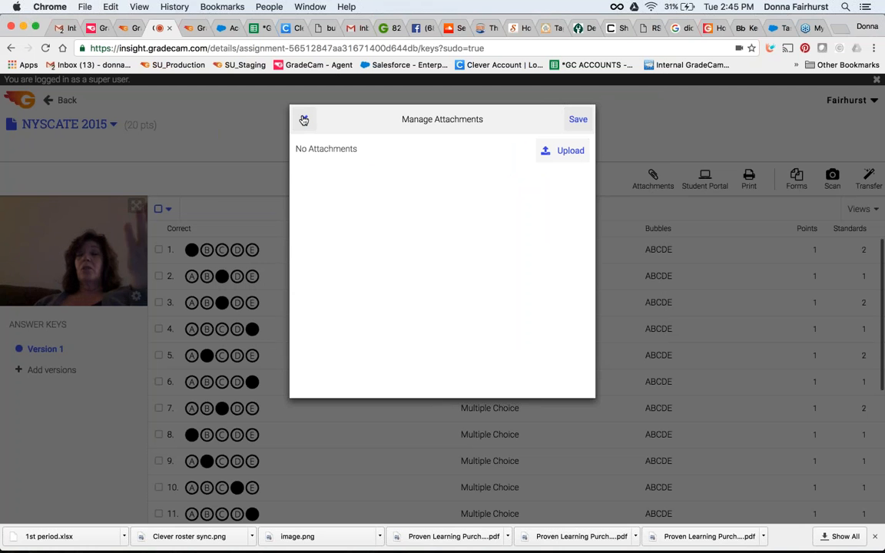
left_click(304, 119)
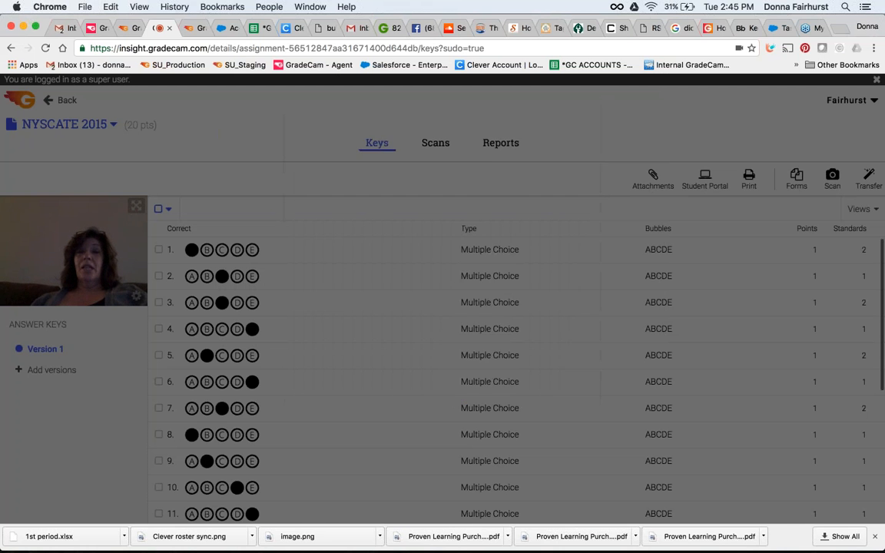
left_click(68, 100)
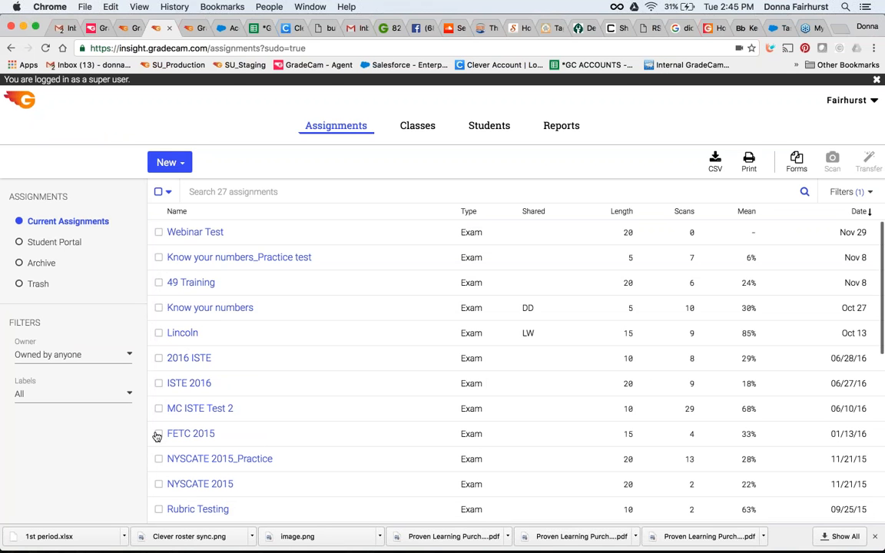
left_click(160, 458)
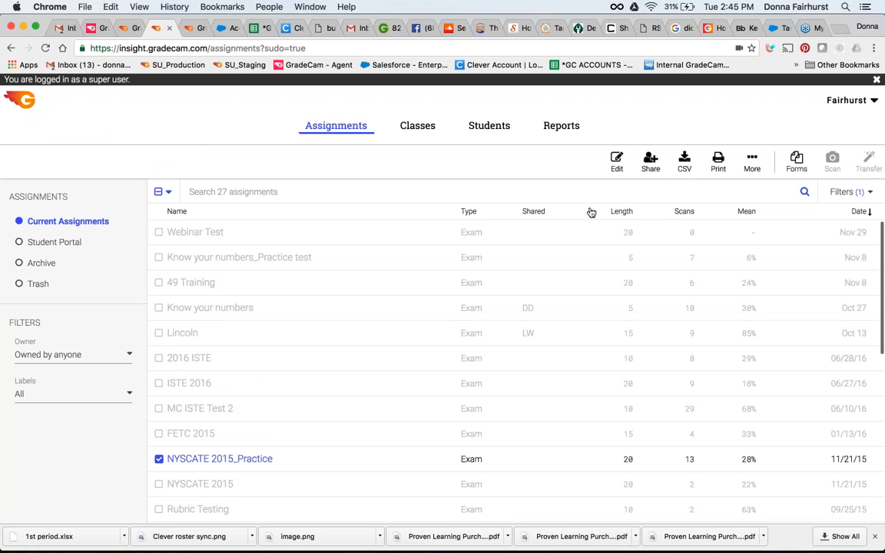
left_click(752, 161)
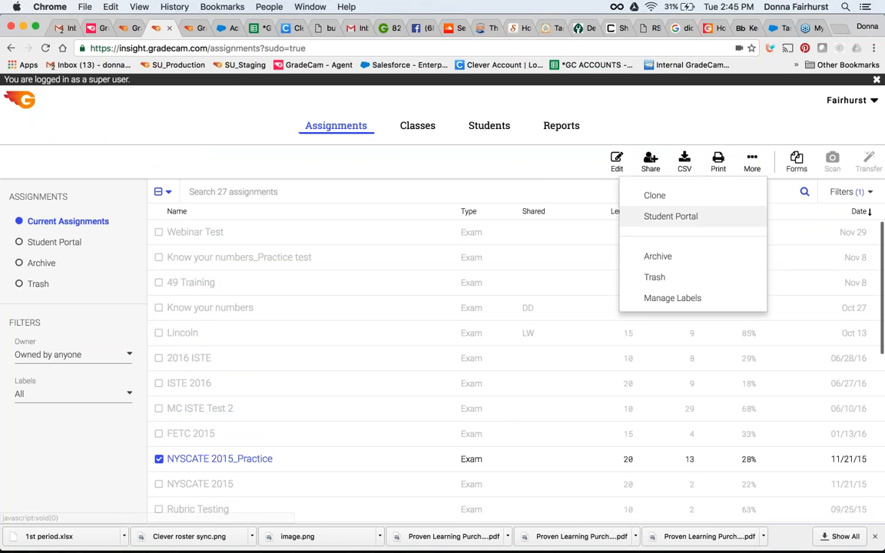
left_click(752, 161)
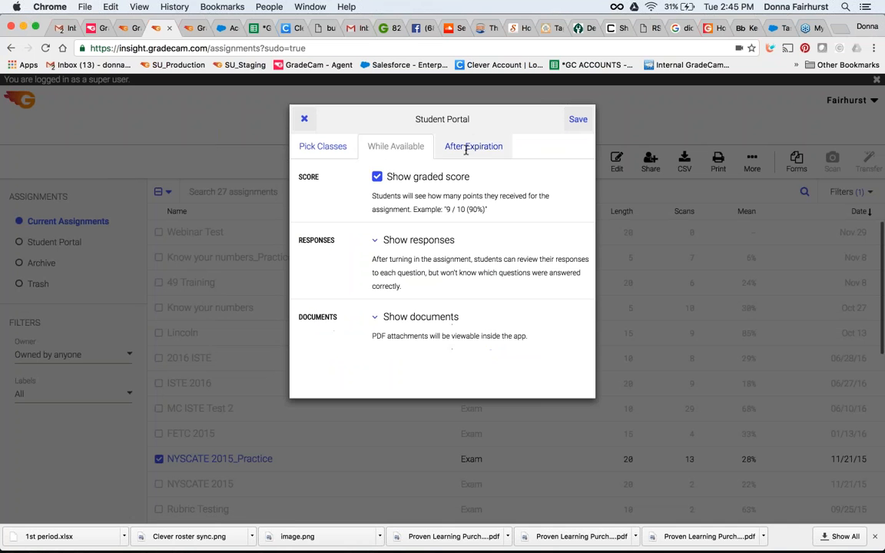
left_click(474, 146)
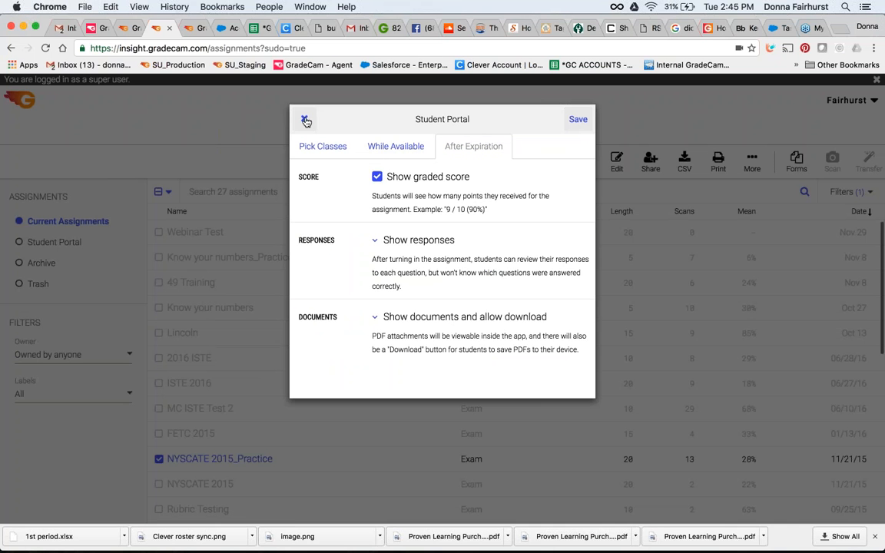
left_click(306, 120)
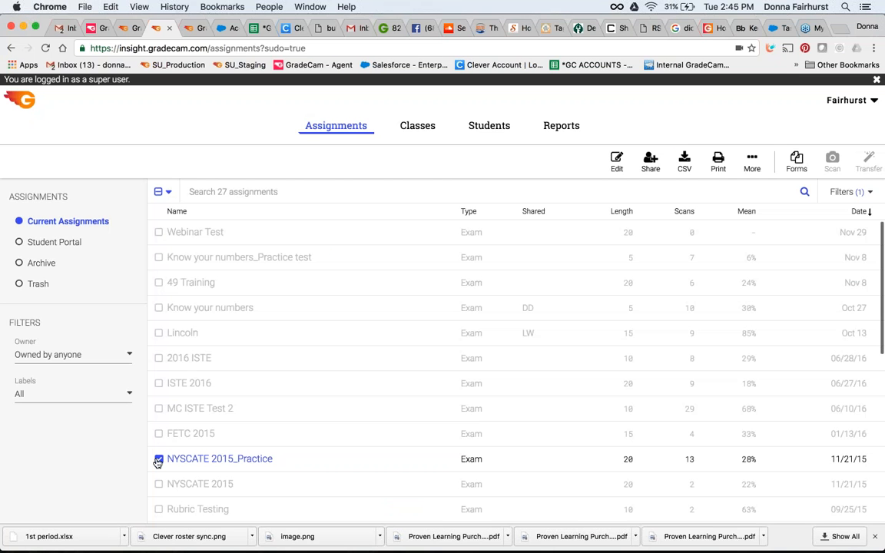
Show the options menu for the opened NYSCATE 2015_Practice assignment
left_click(220, 458)
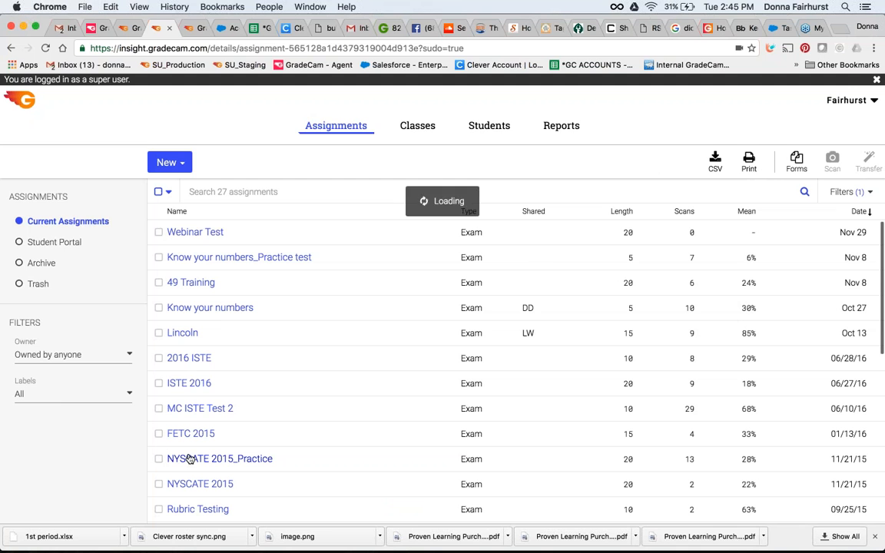
left_click(220, 458)
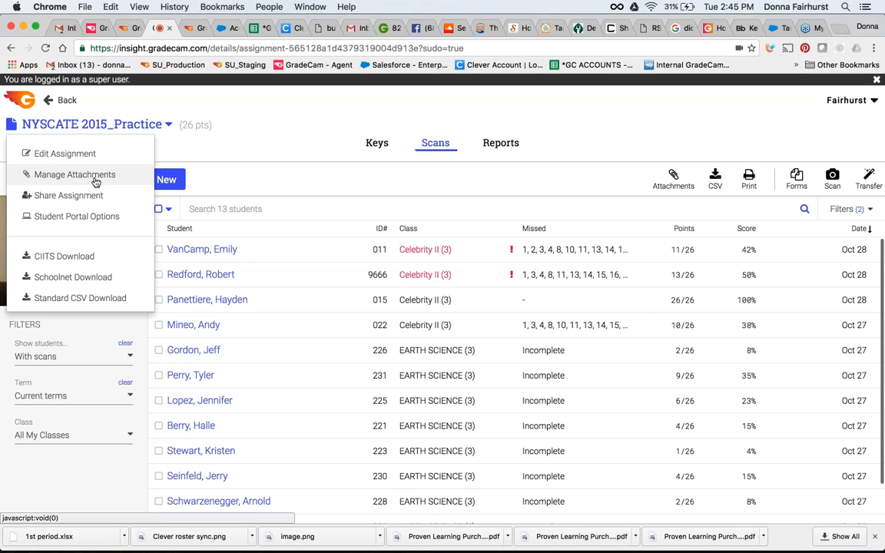
mouse_move(84, 215)
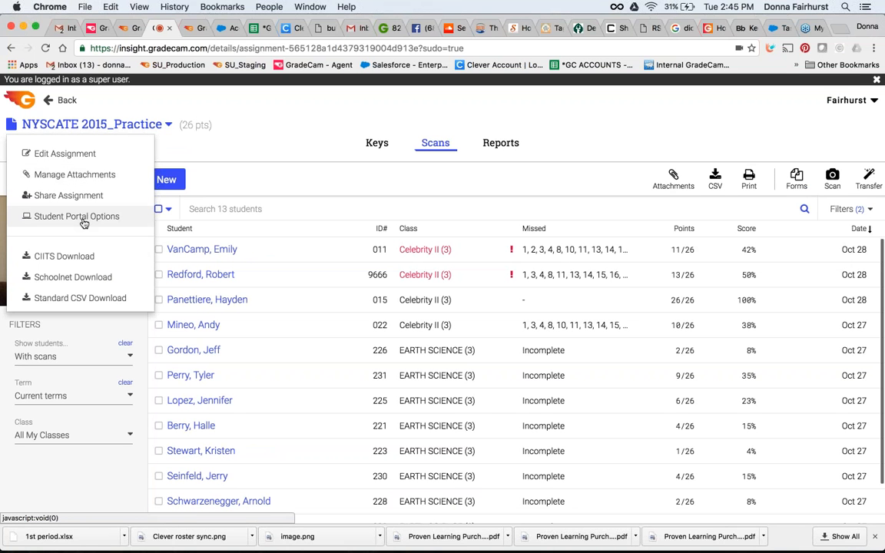